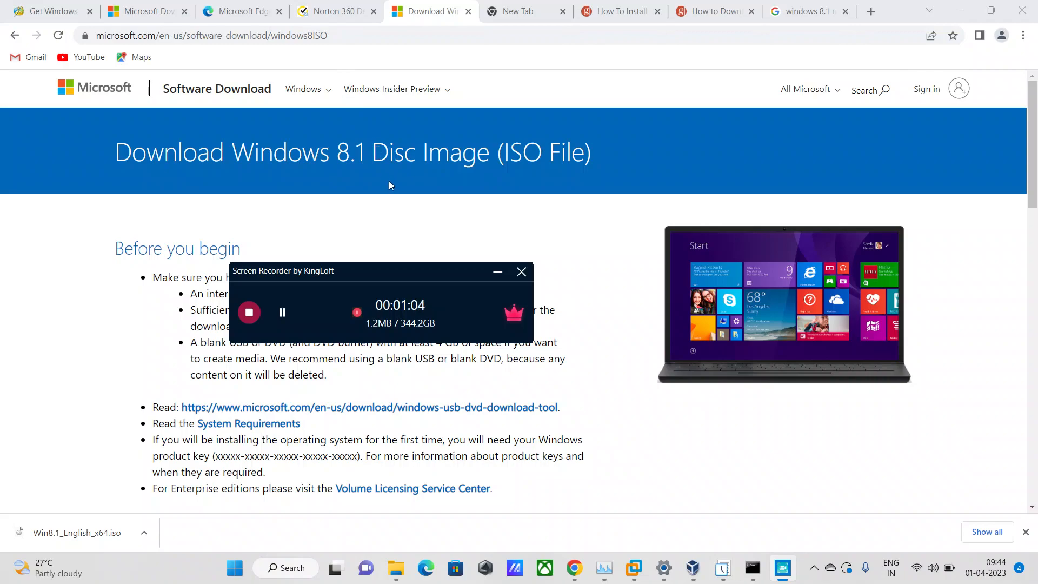
{"action": "mouse_move", "coordinate": [394, 179]}
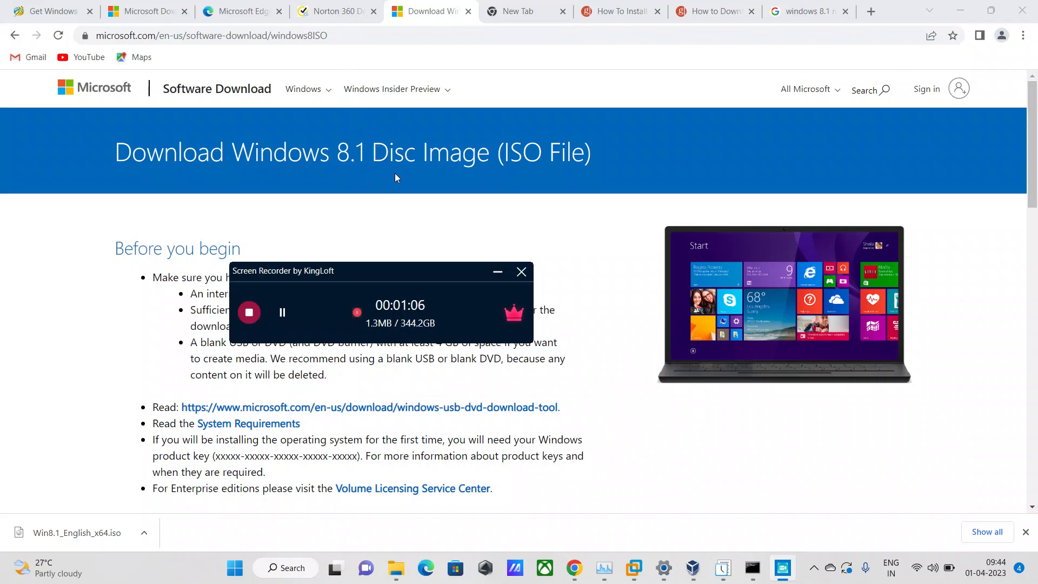
{"action": "mouse_move", "coordinate": [417, 237]}
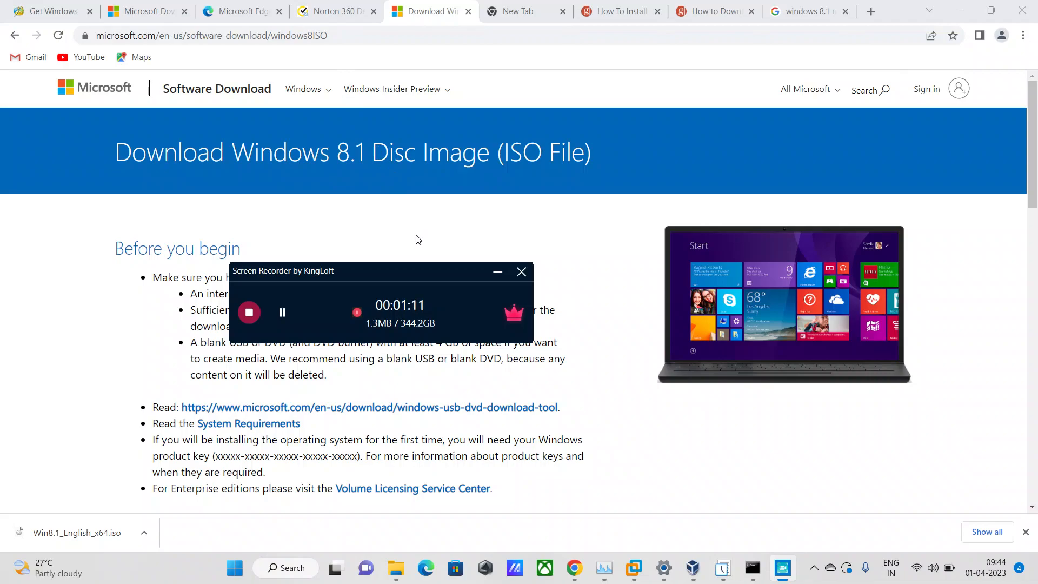
{"action": "mouse_move", "coordinate": [415, 246]}
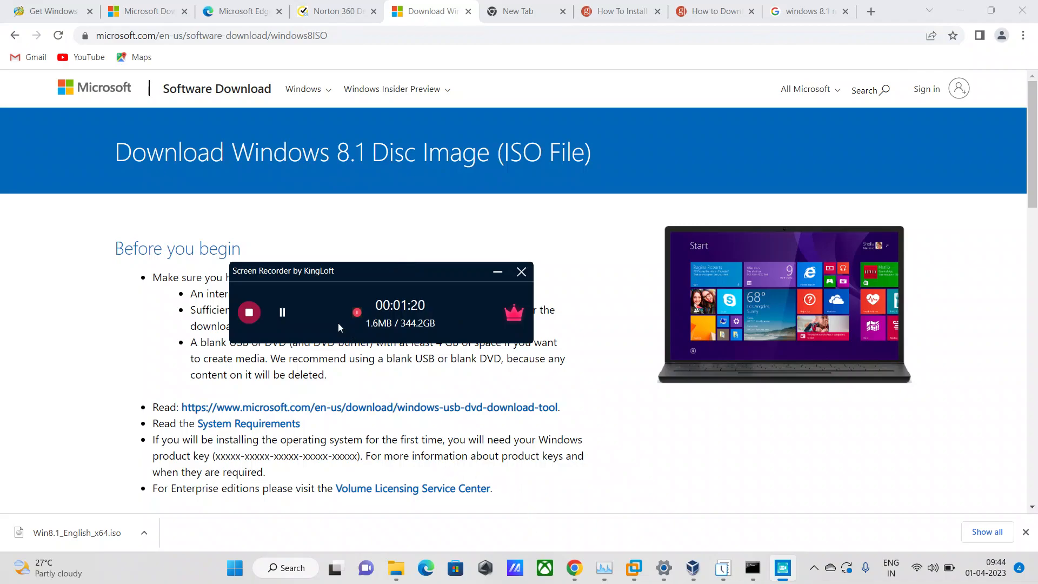
{"action": "mouse_move", "coordinate": [319, 344]}
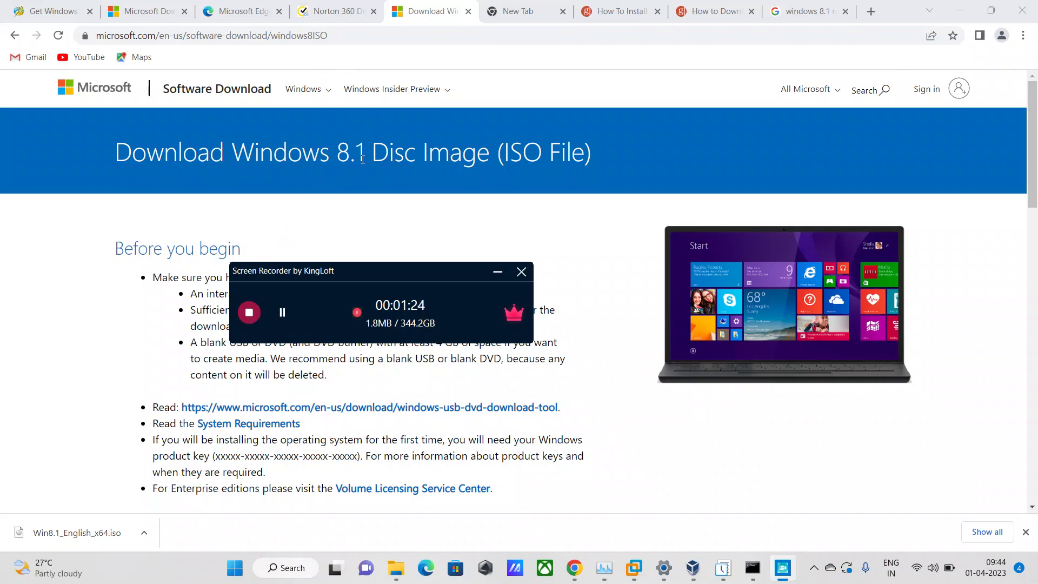
{"action": "mouse_move", "coordinate": [294, 114]}
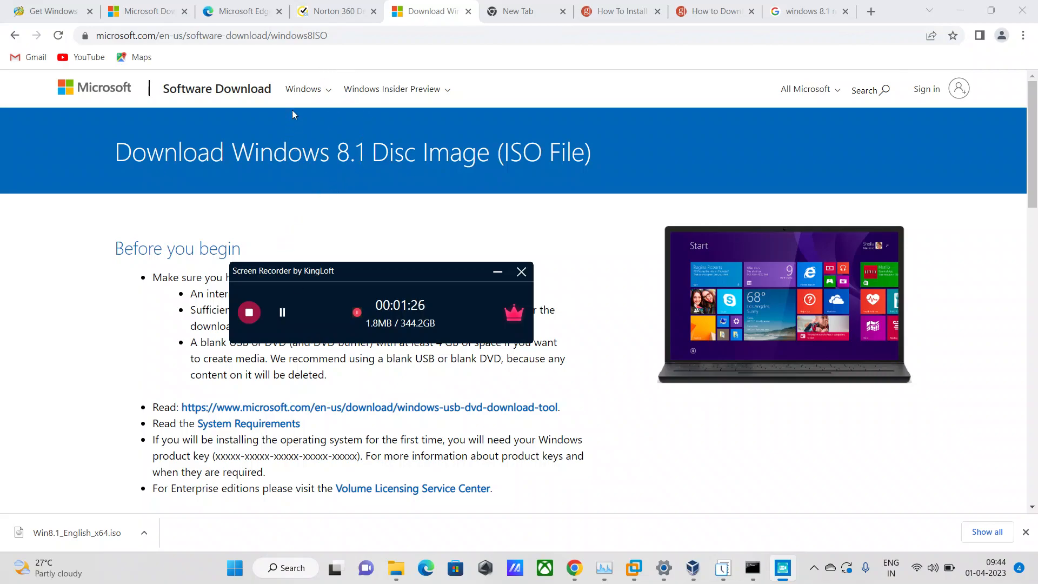
{"action": "mouse_move", "coordinate": [374, 94]}
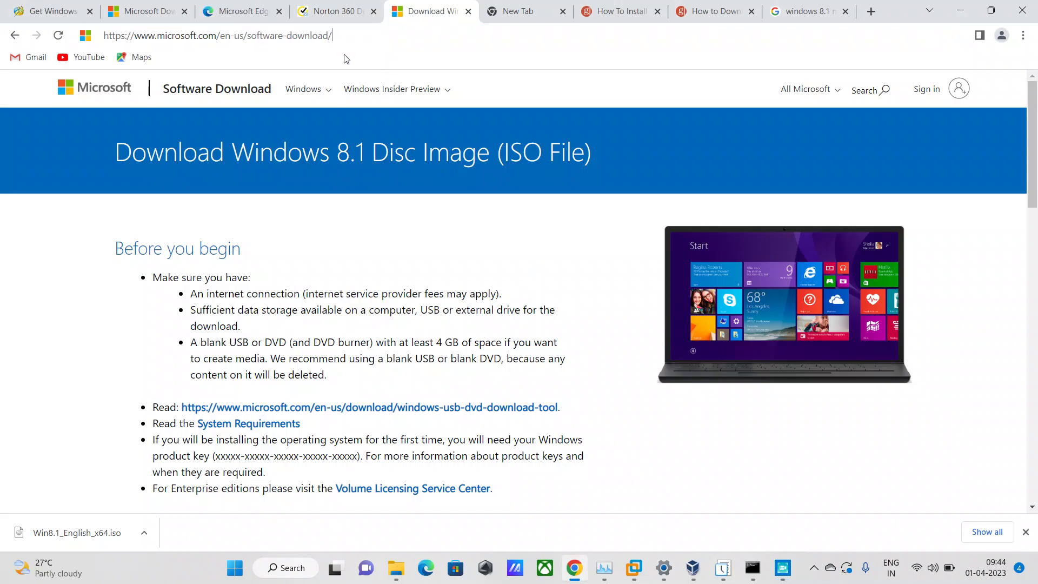
- From Microsoft Software Download's Windows 10 page, download the Media Creation Tool
{"action": "left_click", "coordinate": [219, 35]}
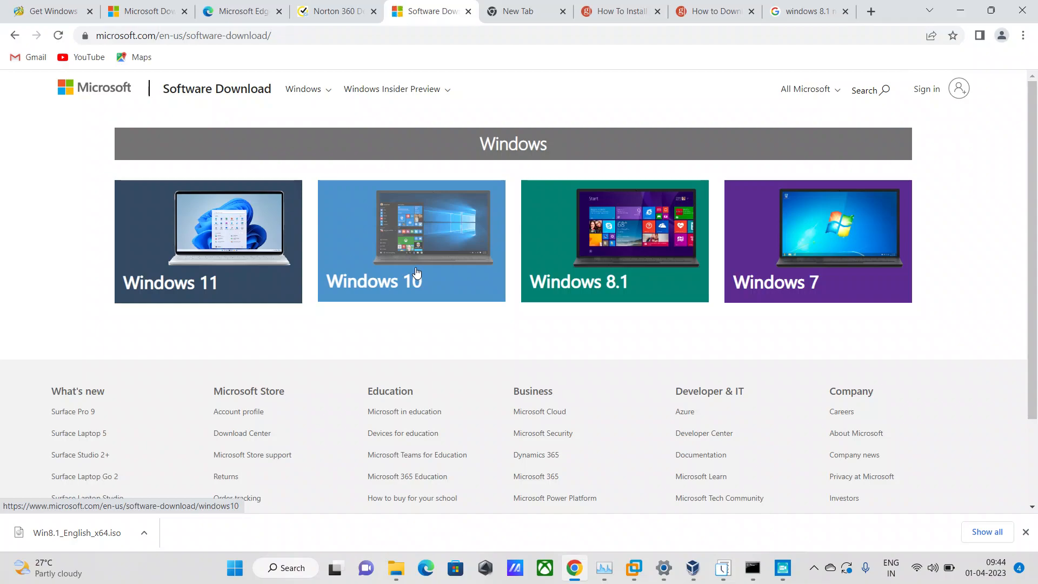
{"action": "left_click", "coordinate": [410, 240]}
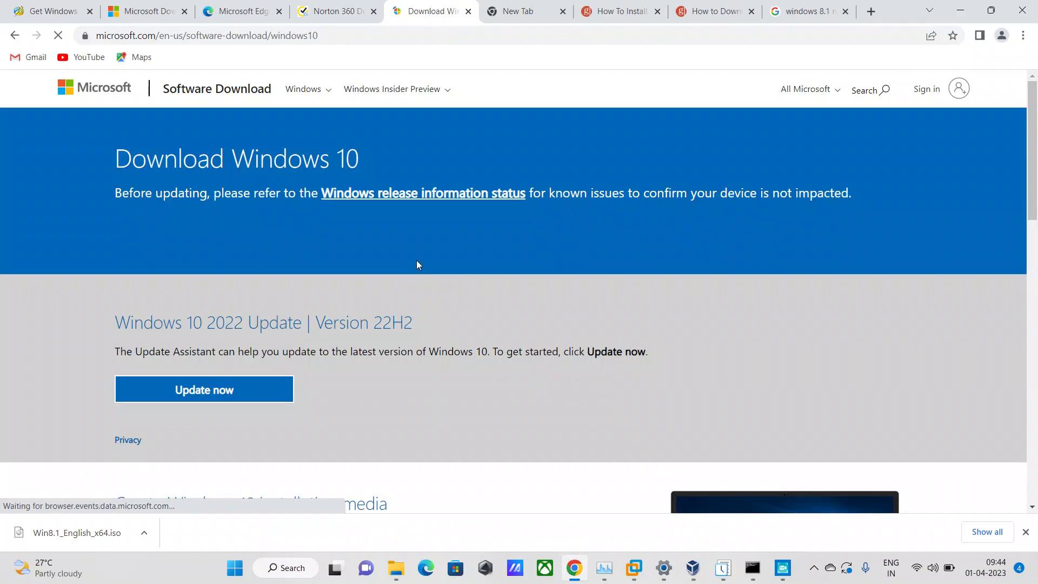
{"action": "scroll", "scroll_direction": "down", "scroll_amount": 3}
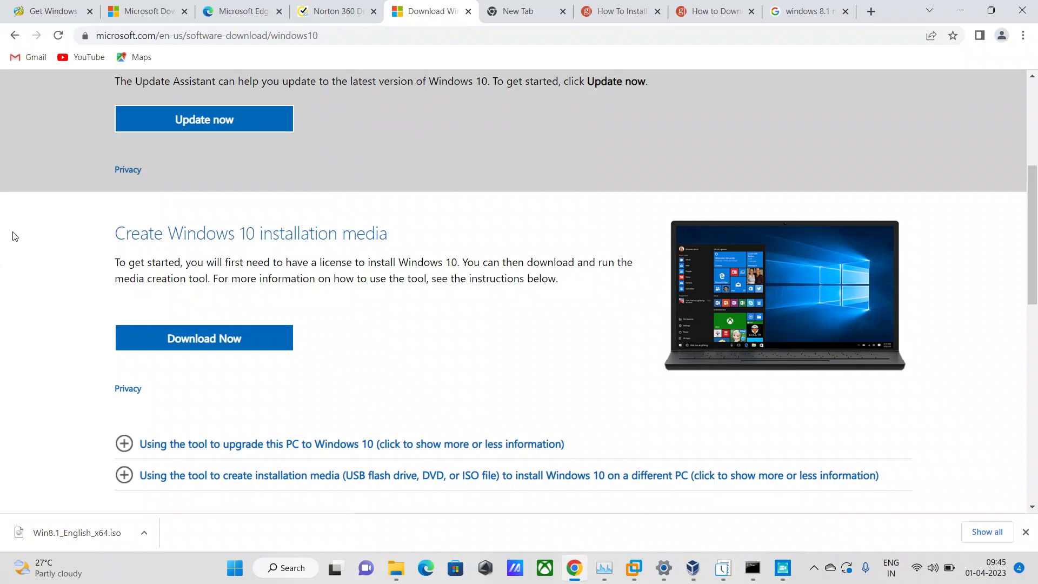
{"action": "mouse_move", "coordinate": [35, 219]}
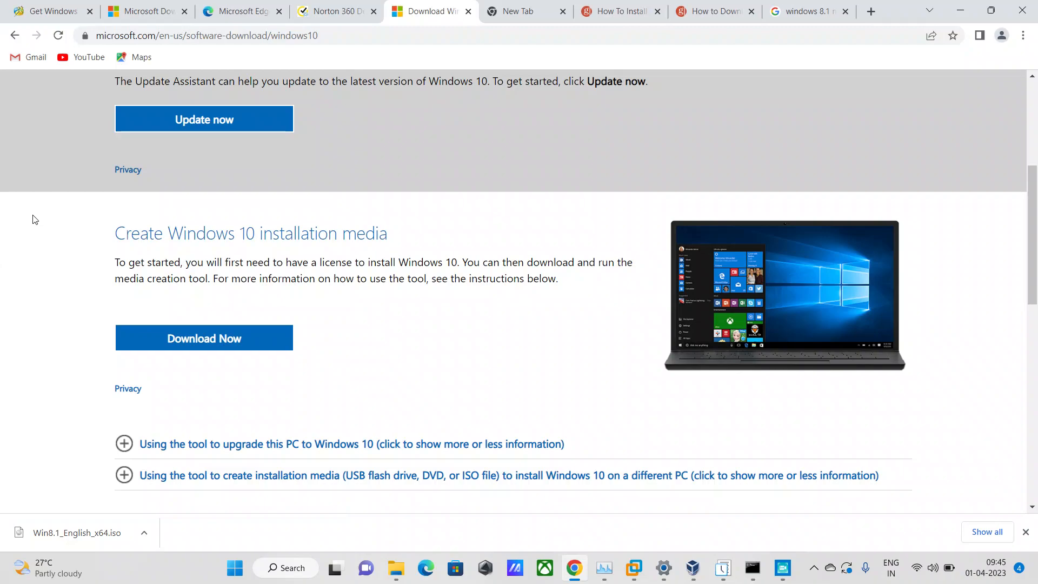
{"action": "mouse_move", "coordinate": [529, 348]}
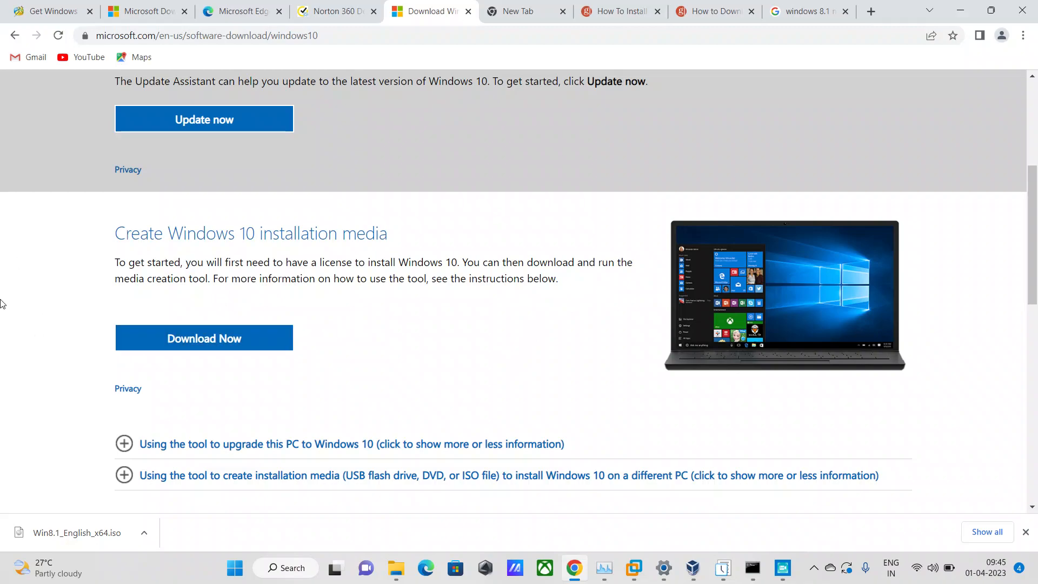
{"action": "mouse_move", "coordinate": [63, 384]}
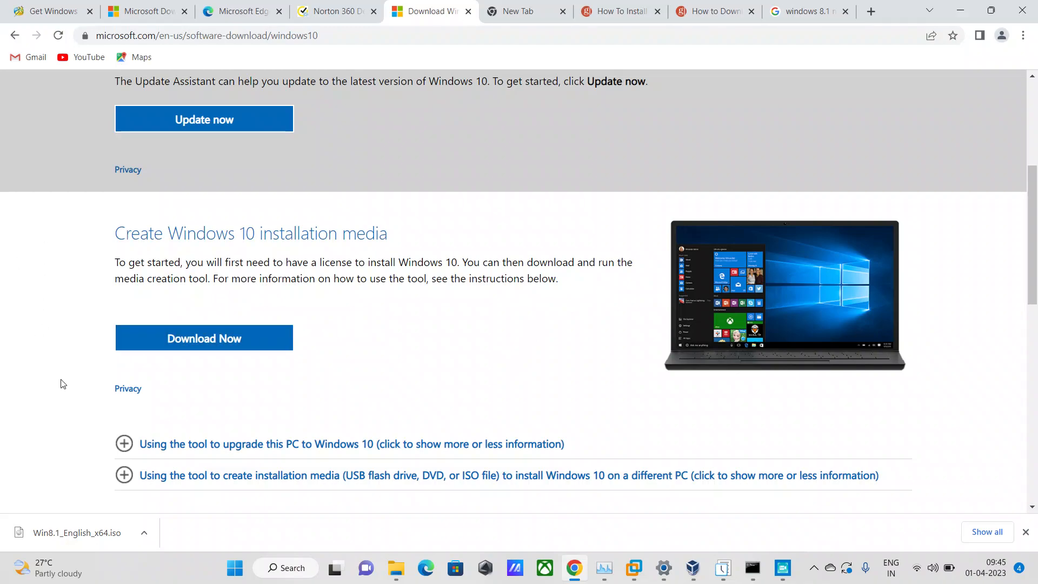
{"action": "mouse_move", "coordinate": [320, 297]}
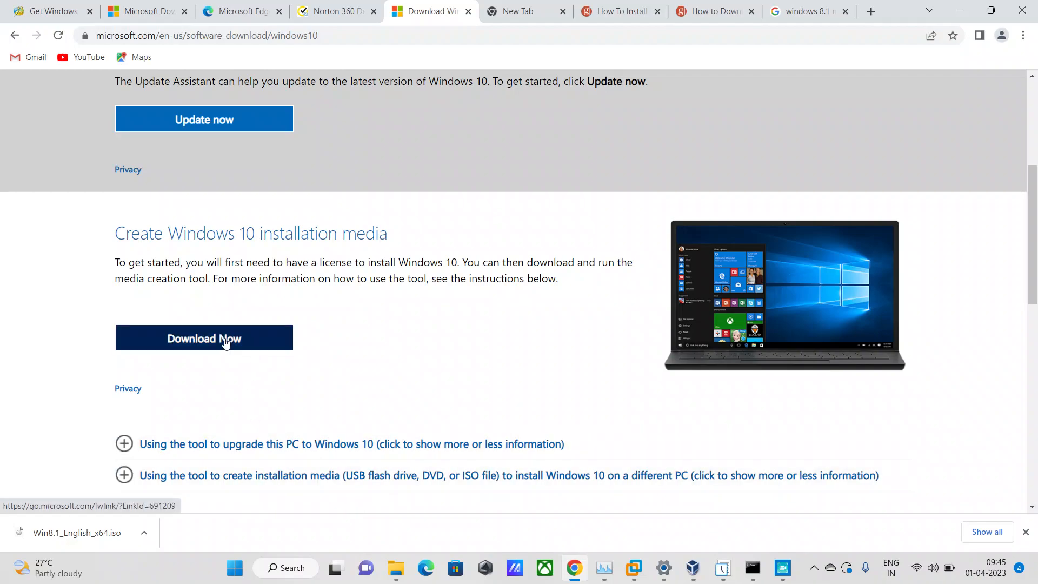
{"action": "left_click", "coordinate": [203, 338]}
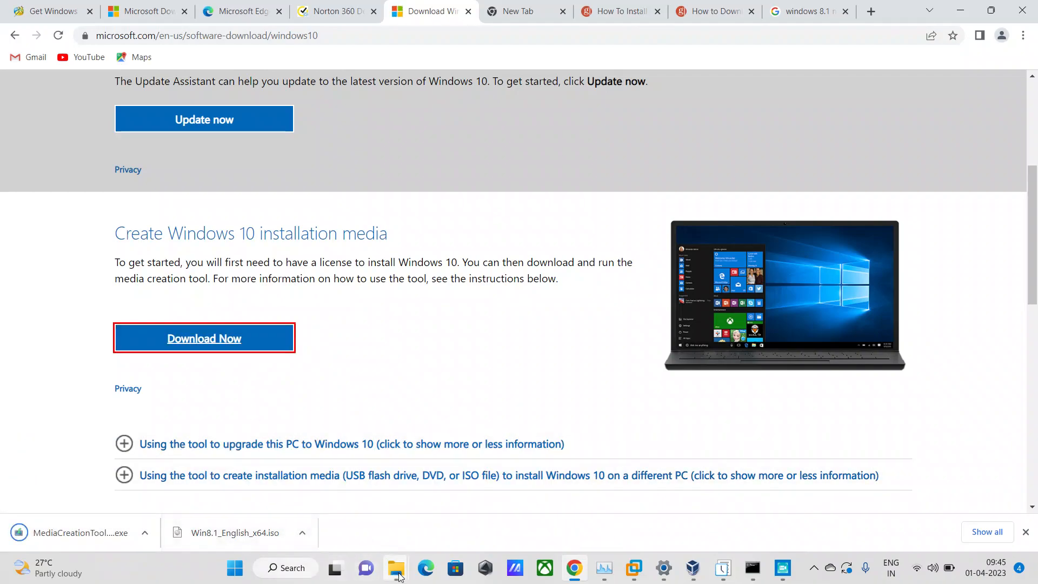
- In Downloads, delete MediaCreationTool22H2 (1) and run MediaCreationTool22H2
{"action": "left_click", "coordinate": [396, 569]}
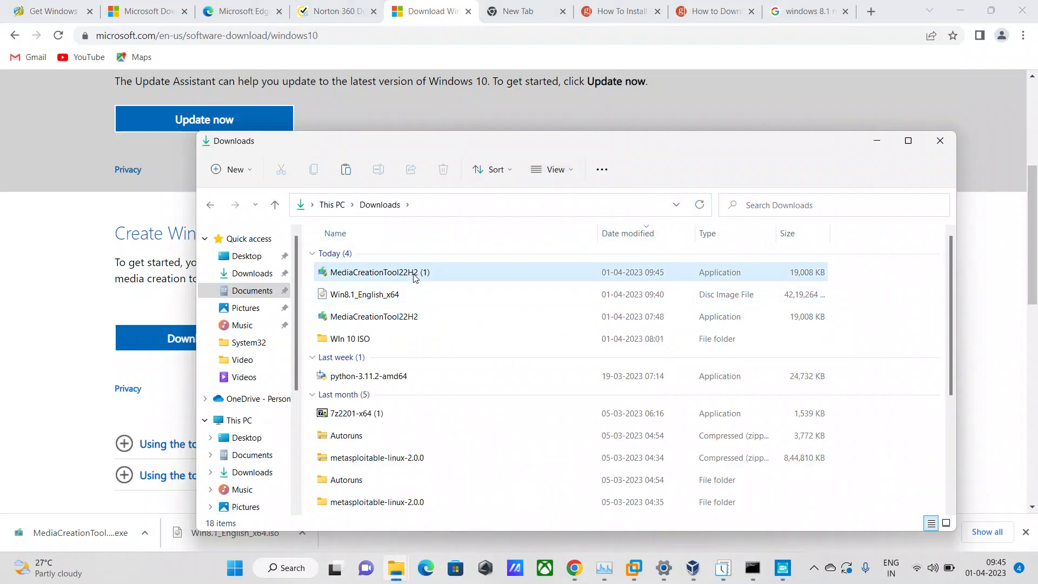
{"action": "left_click", "coordinate": [378, 272]}
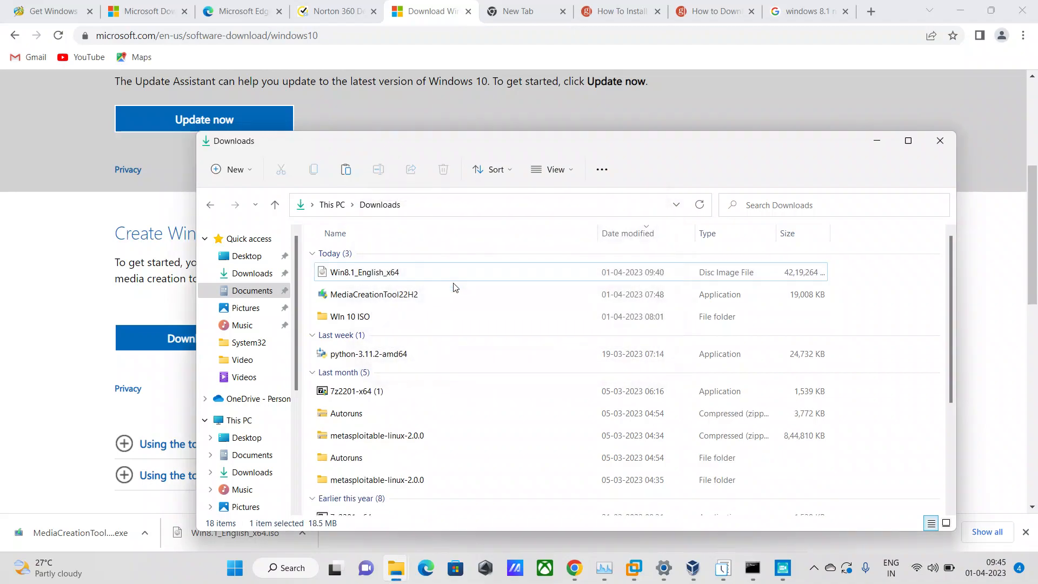
{"action": "left_click", "coordinate": [373, 294]}
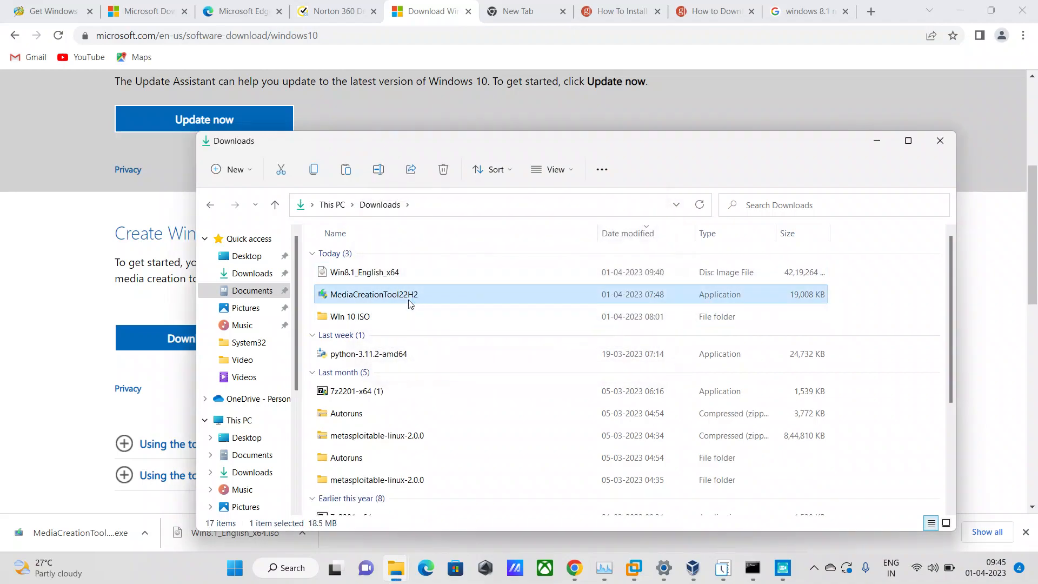
{"action": "left_click", "coordinate": [369, 353]}
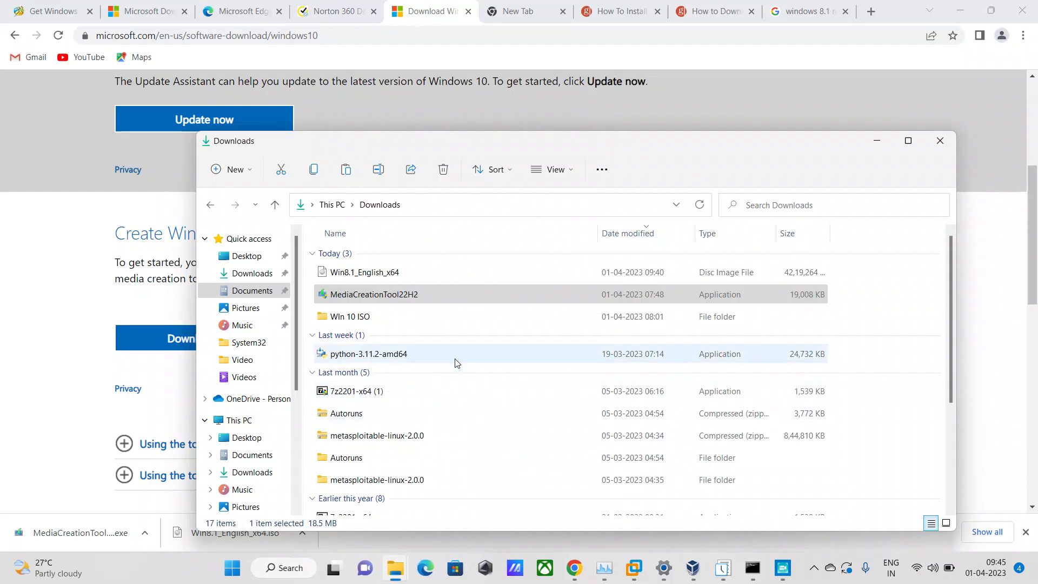
{"action": "double_click", "coordinate": [372, 295]}
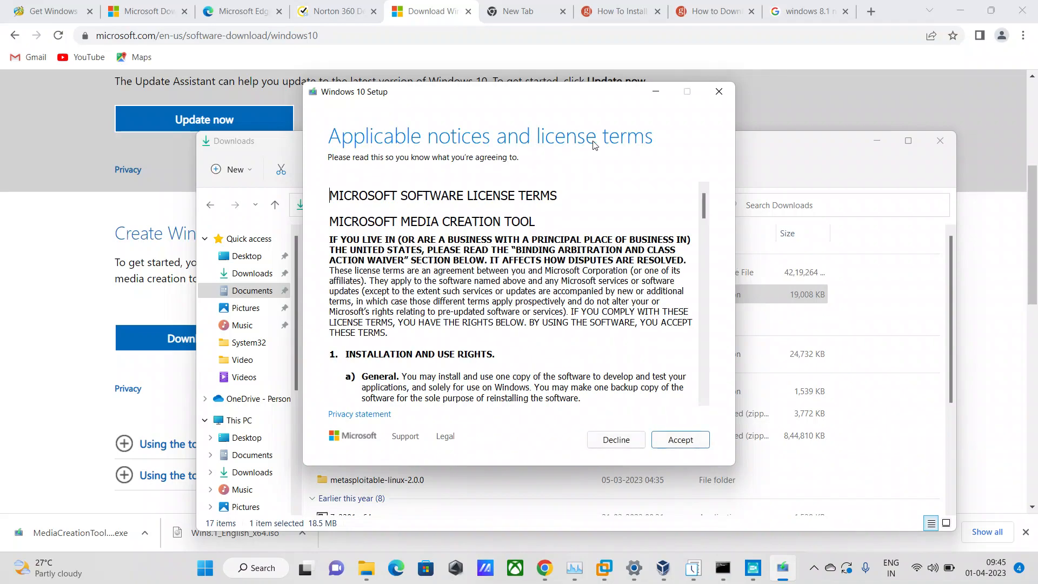
- Scroll through the Windows 10 license terms and accept them
{"action": "scroll", "scroll_direction": "down", "scroll_amount": 3}
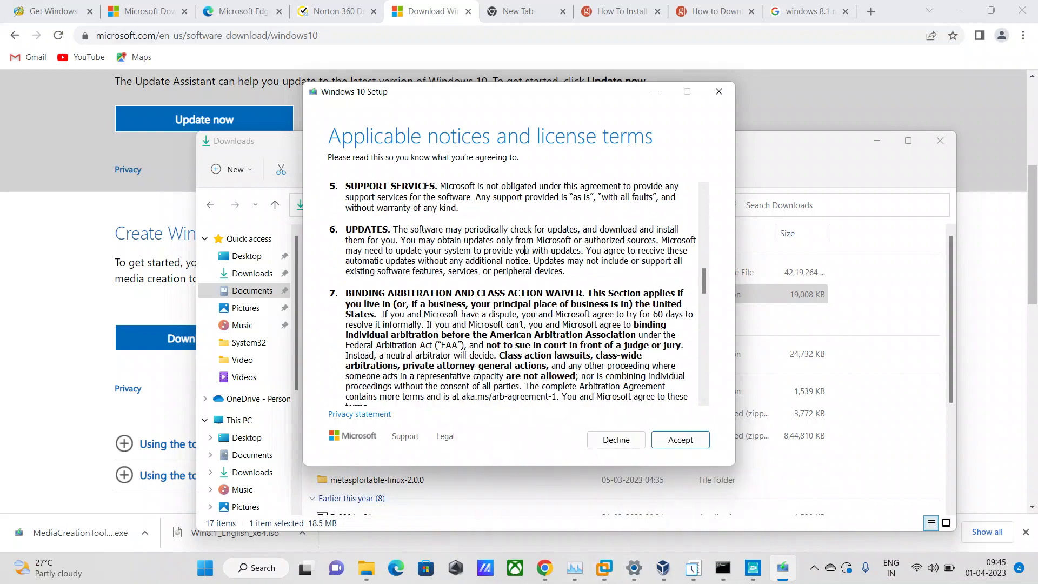
{"action": "left_click", "coordinate": [679, 439]}
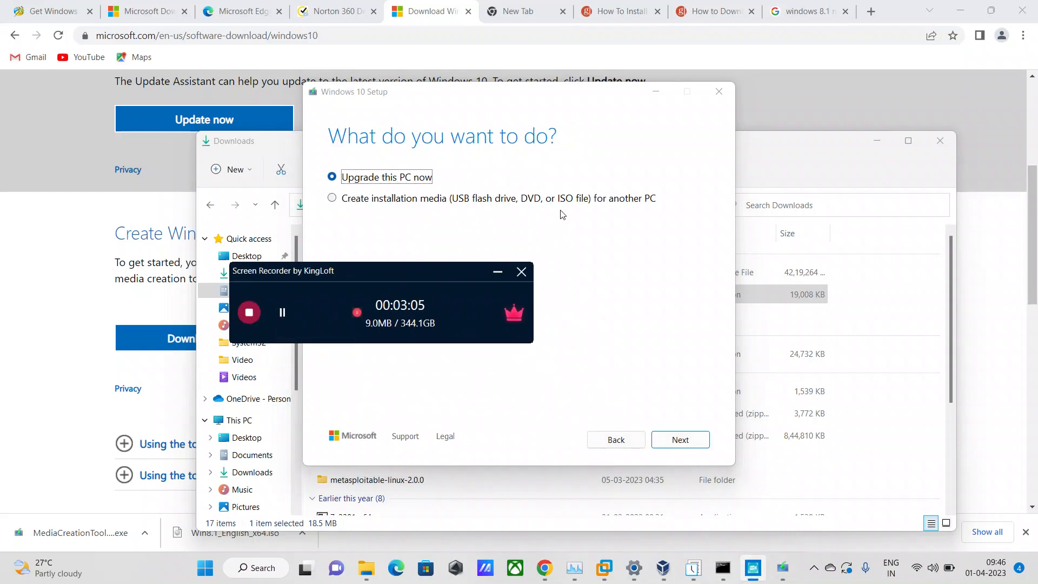
- Choose 'Create installation media', keep recommended language, edition and architecture, and select 'ISO file'
{"action": "left_click", "coordinate": [332, 198]}
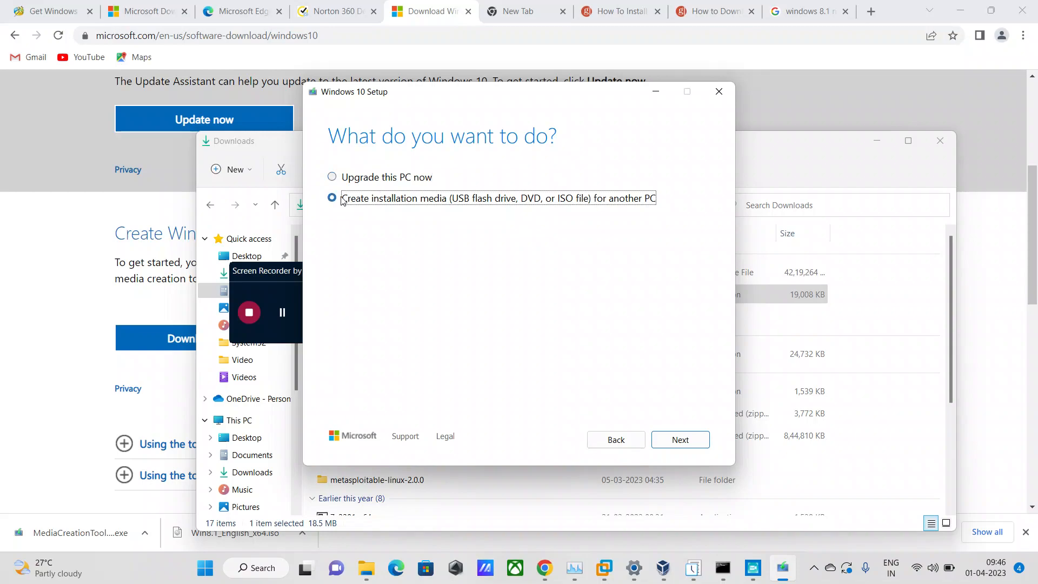
{"action": "left_click", "coordinate": [332, 197]}
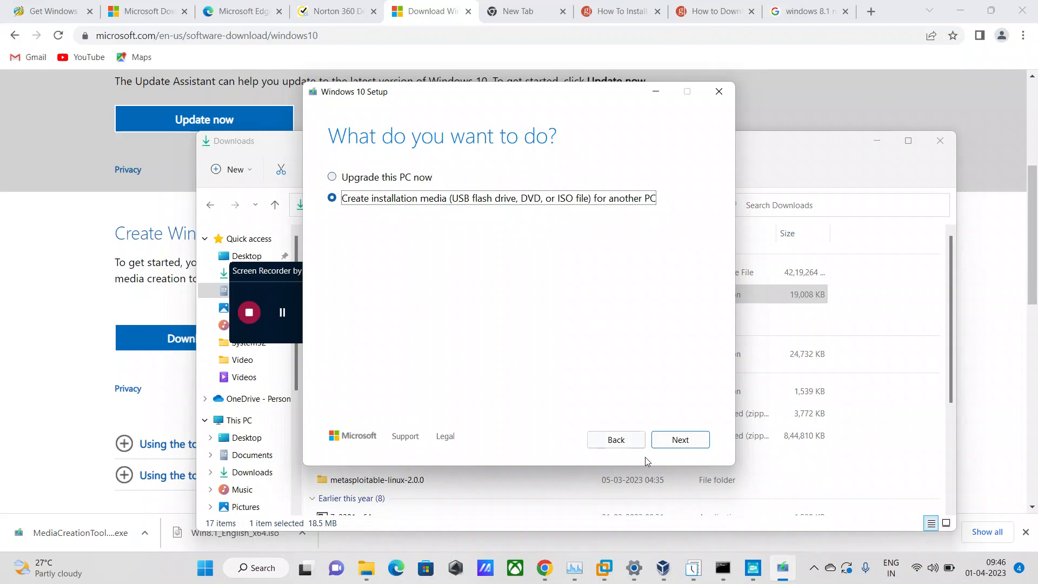
{"action": "left_click", "coordinate": [680, 439]}
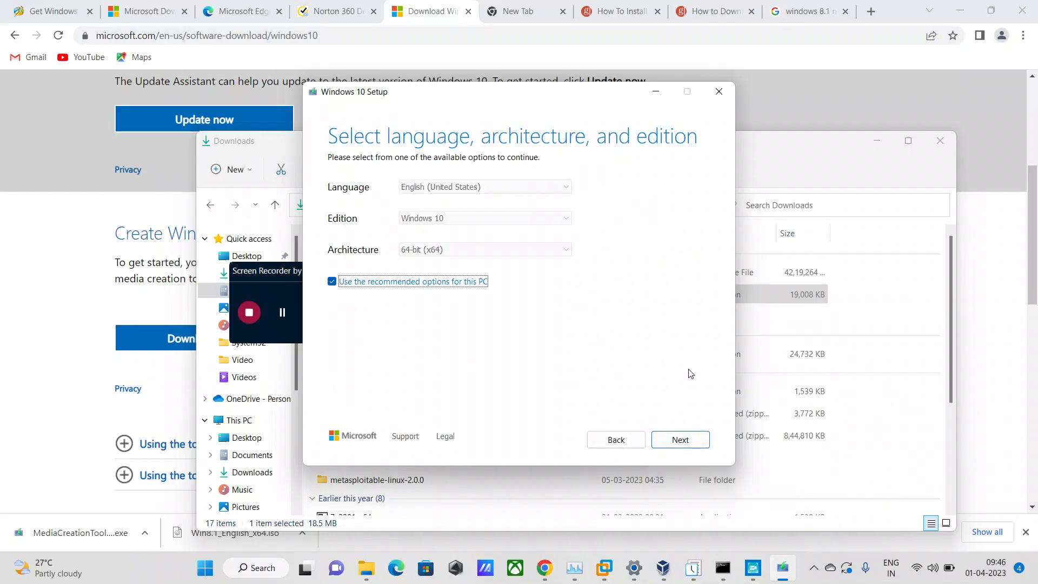
{"action": "mouse_move", "coordinate": [636, 351]}
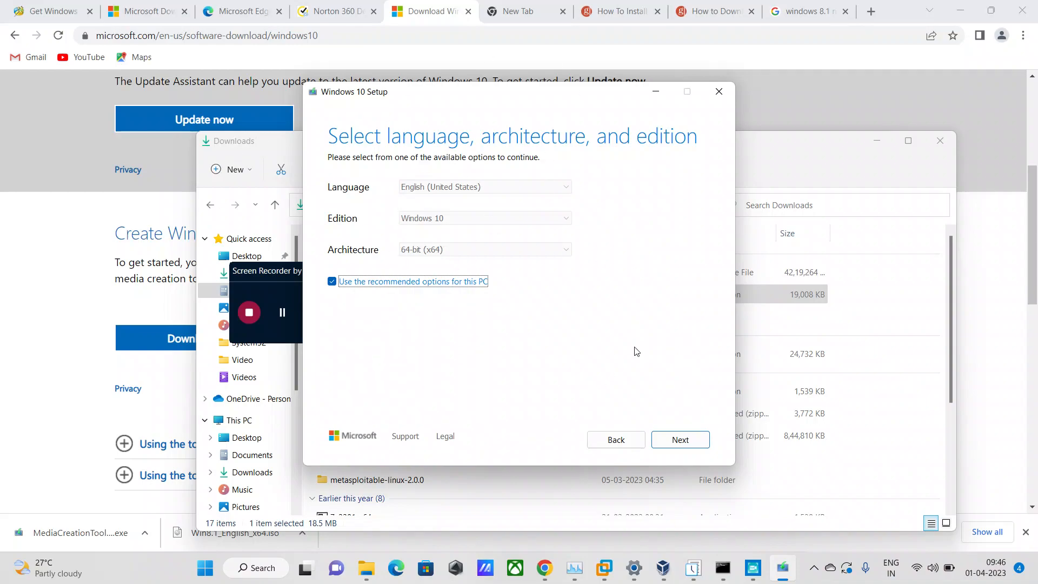
{"action": "left_click", "coordinate": [679, 440]}
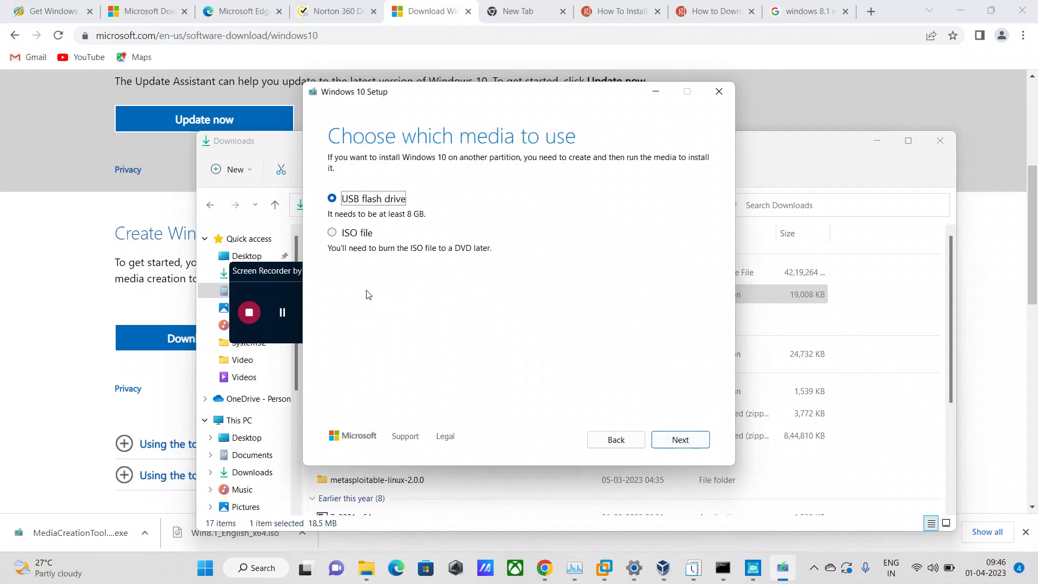
{"action": "left_click", "coordinate": [332, 232]}
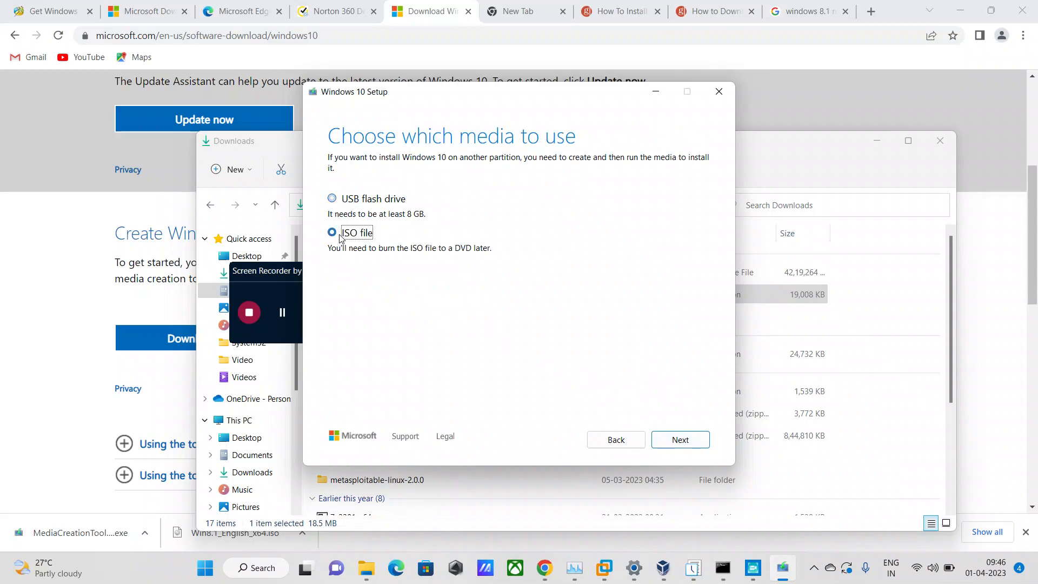
{"action": "left_click", "coordinate": [331, 233]}
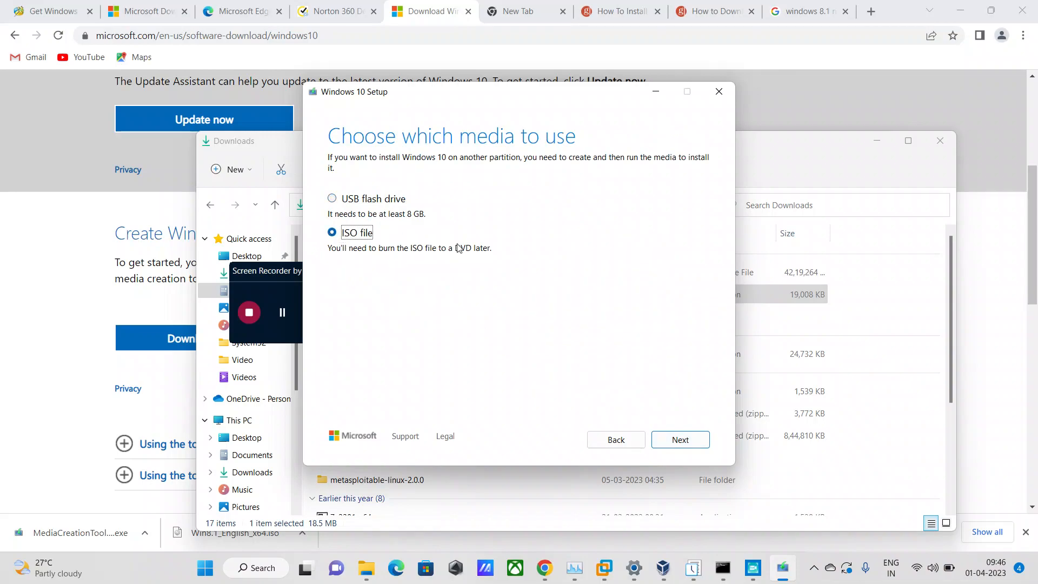
{"action": "mouse_move", "coordinate": [623, 302]}
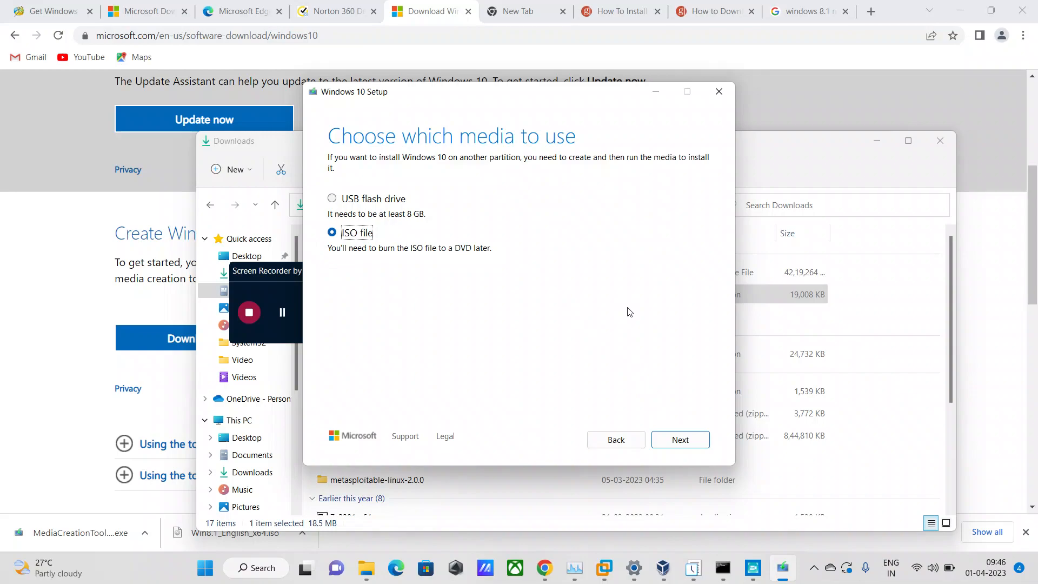
{"action": "mouse_move", "coordinate": [626, 314]}
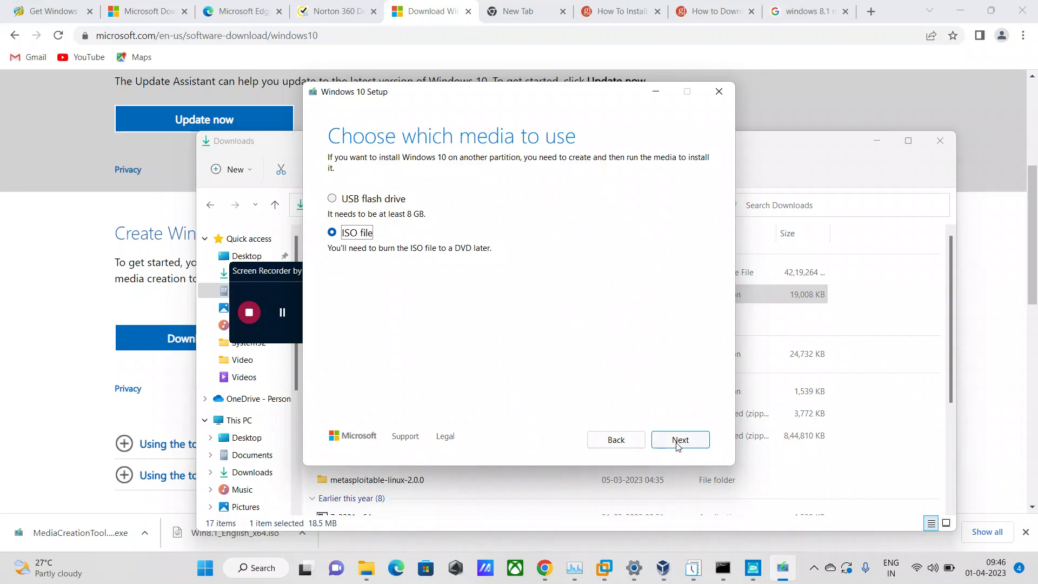
- Open the save-path dialog and reveal the Downloads\Win 10 ISO path in the address bar
{"action": "left_click", "coordinate": [681, 439]}
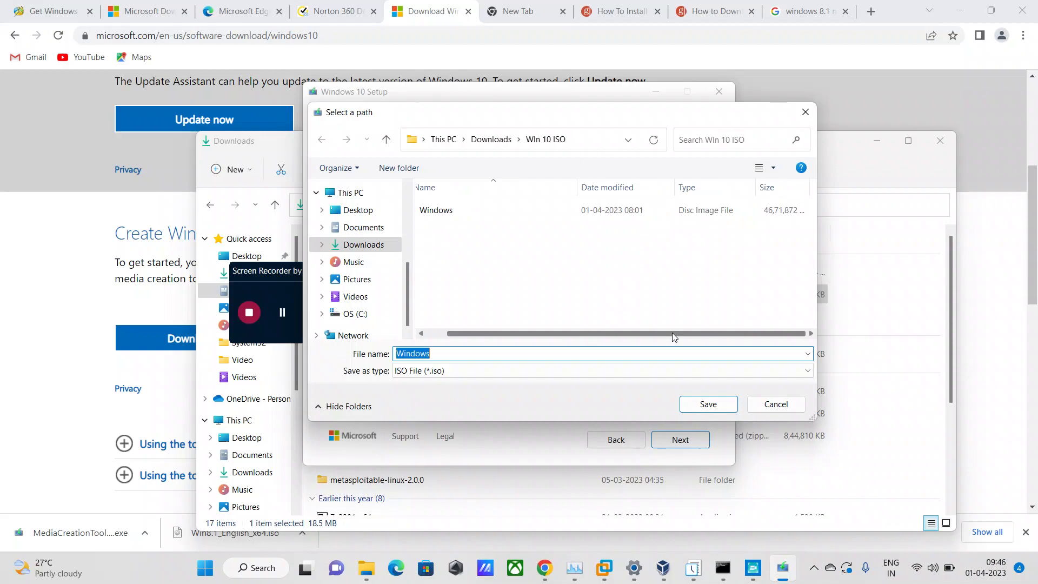
{"action": "mouse_move", "coordinate": [782, 227]}
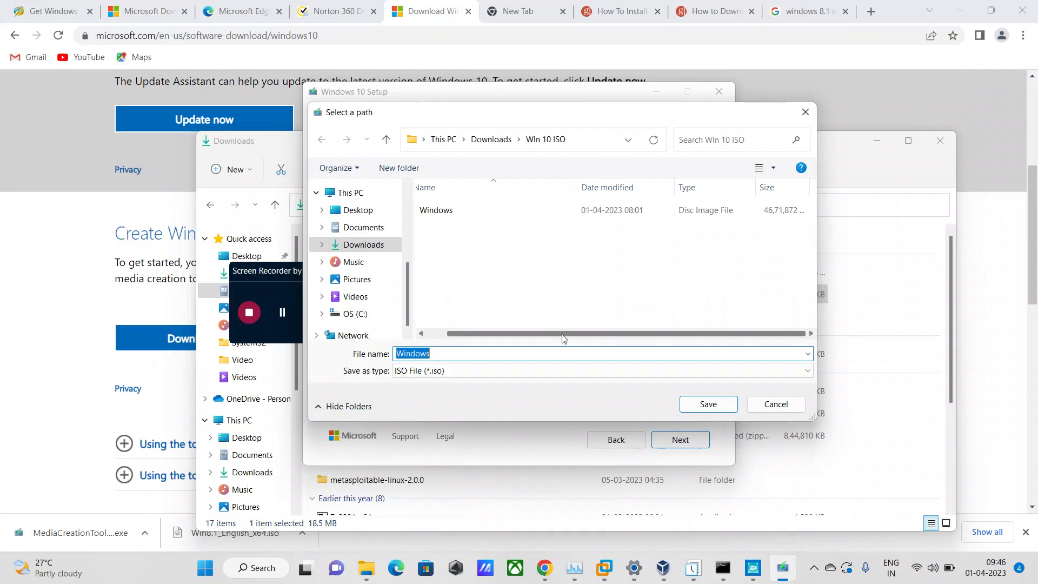
{"action": "left_click", "coordinate": [436, 210]}
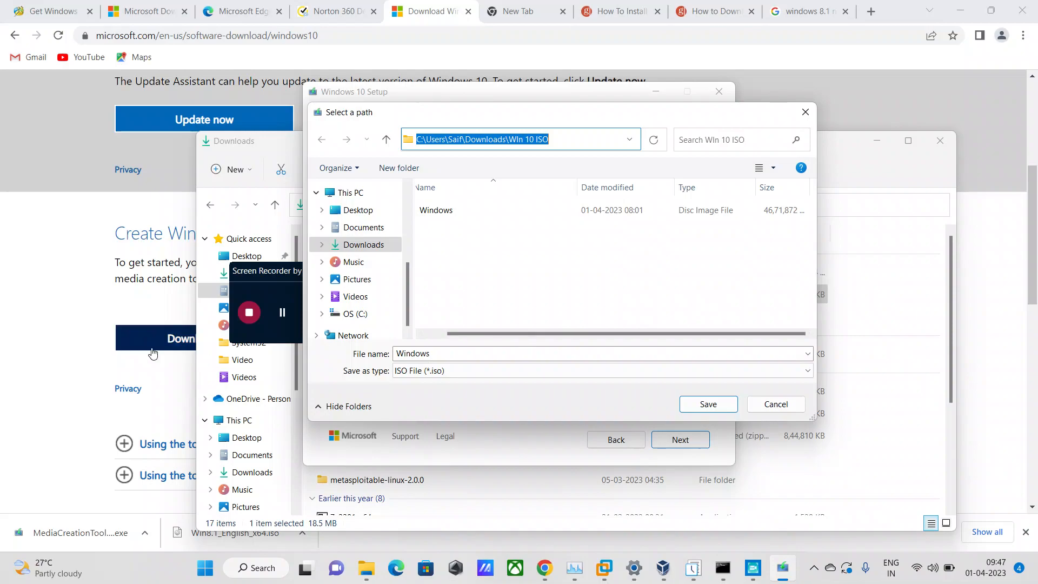
{"action": "mouse_move", "coordinate": [269, 279]}
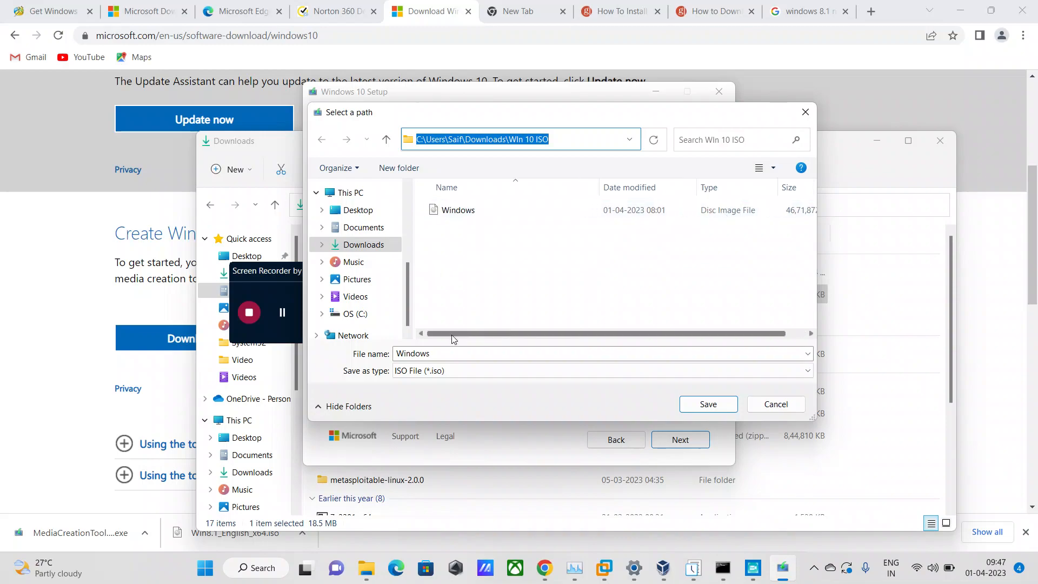
{"action": "left_click", "coordinate": [457, 210]}
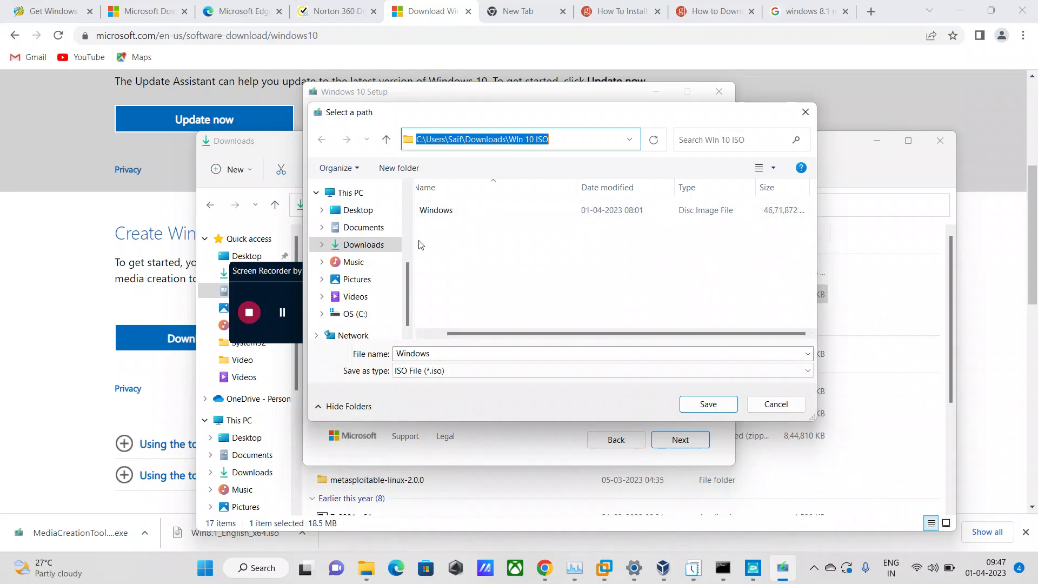
{"action": "mouse_move", "coordinate": [653, 271]}
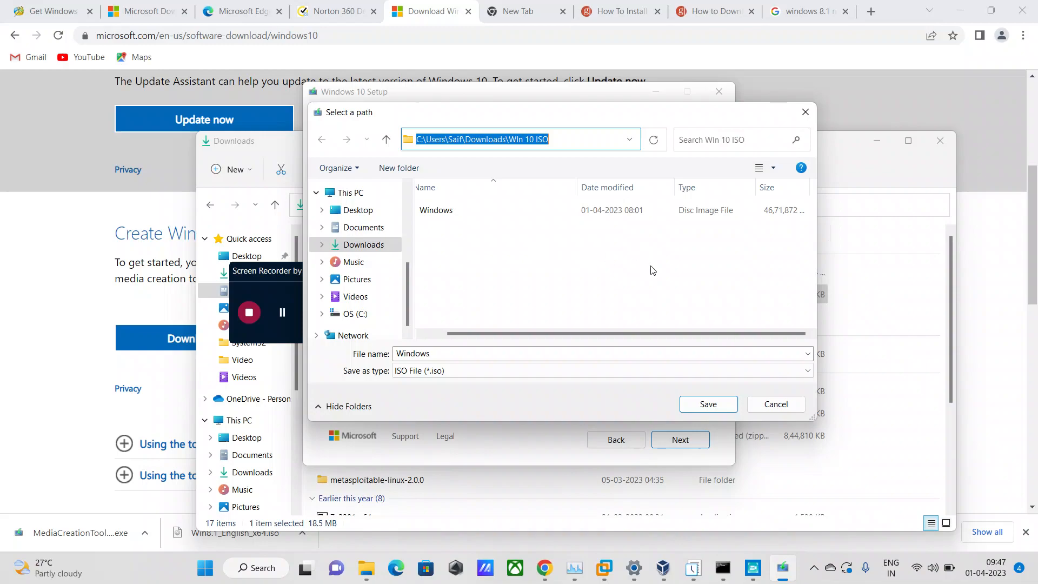
{"action": "mouse_move", "coordinate": [771, 244]}
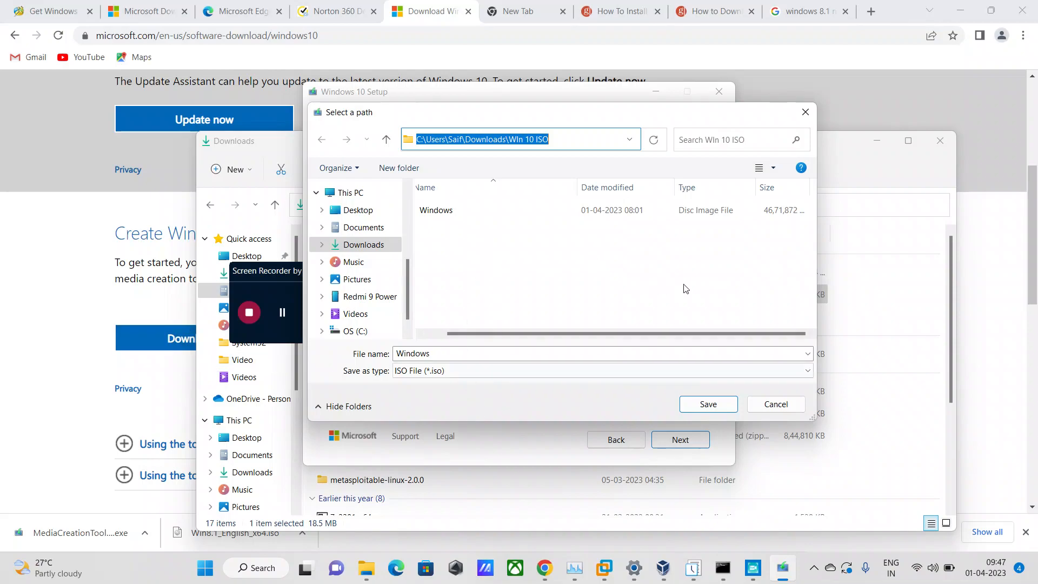
{"action": "mouse_move", "coordinate": [850, 288]}
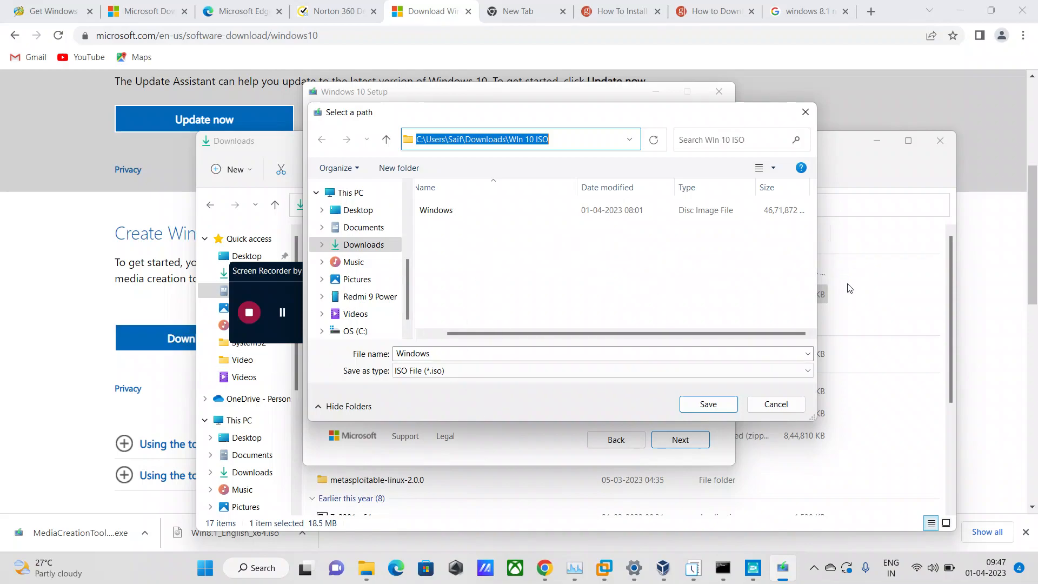